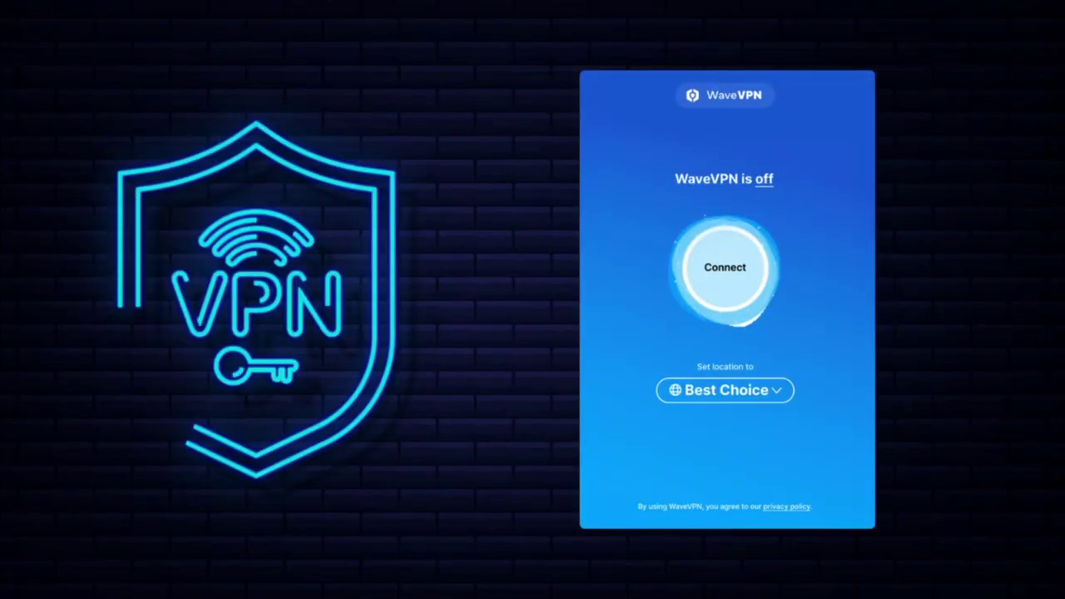
Step: Switch WaveVPN on to connect through a Germany server and show the assigned IP address
{"action": "left_click", "coordinate": [725, 267]}
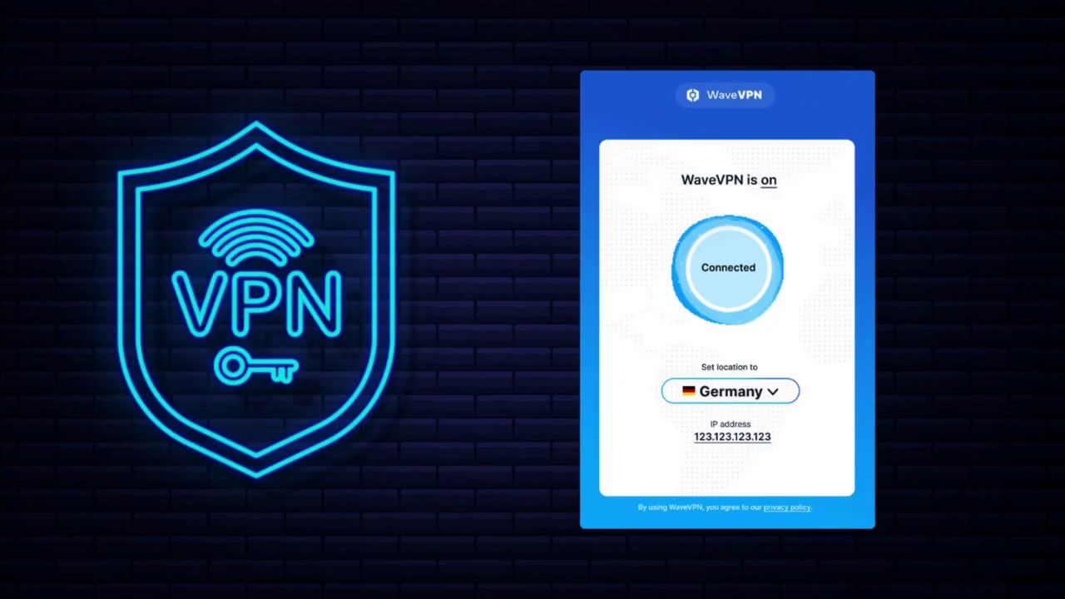